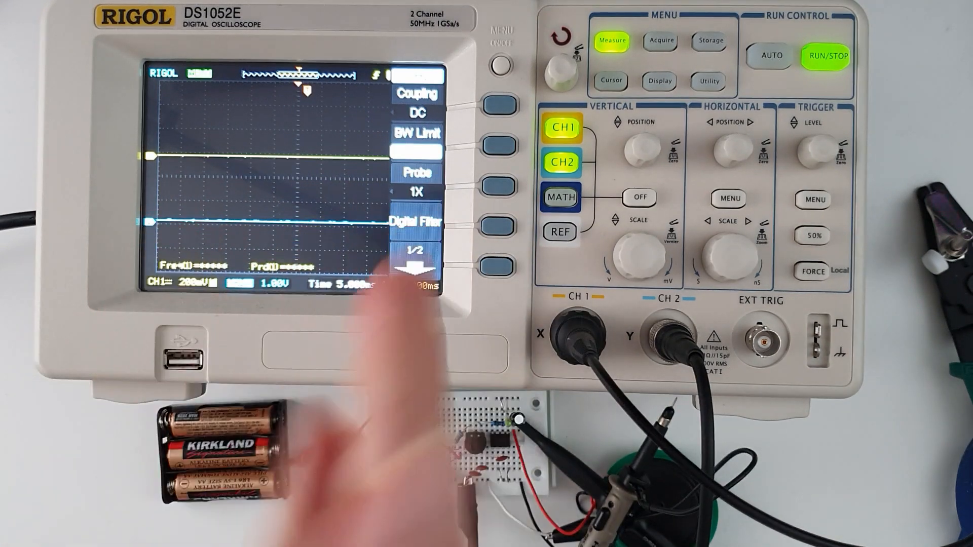
mouse_move(373, 435)
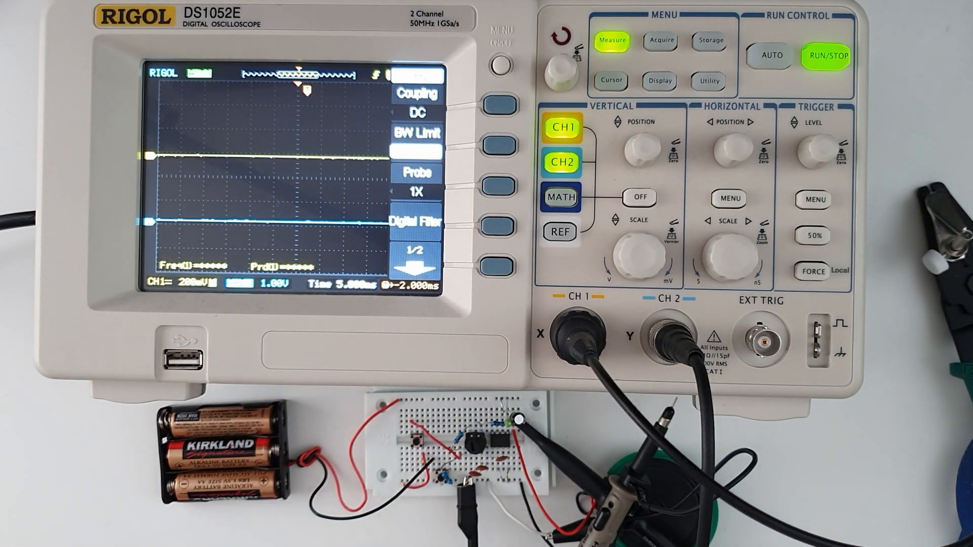